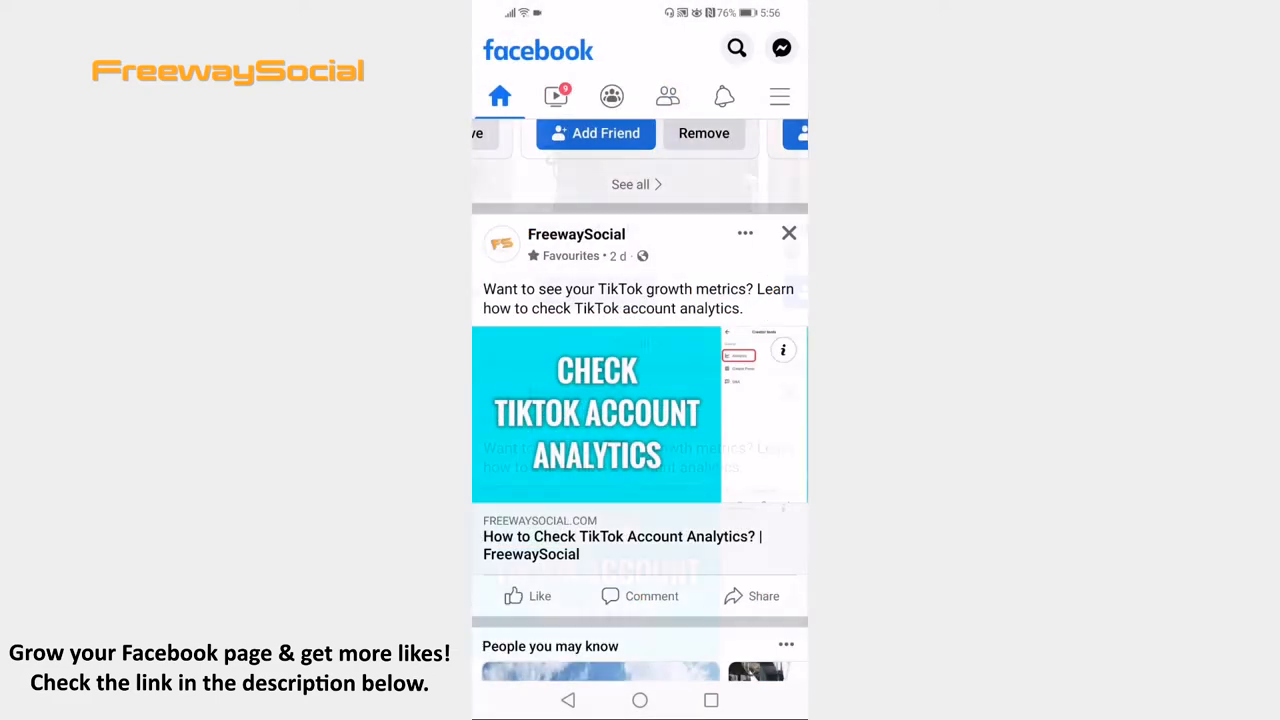
- Open Facebook's main menu and scroll to Settings & privacy at the bottom
scroll(down, 3)
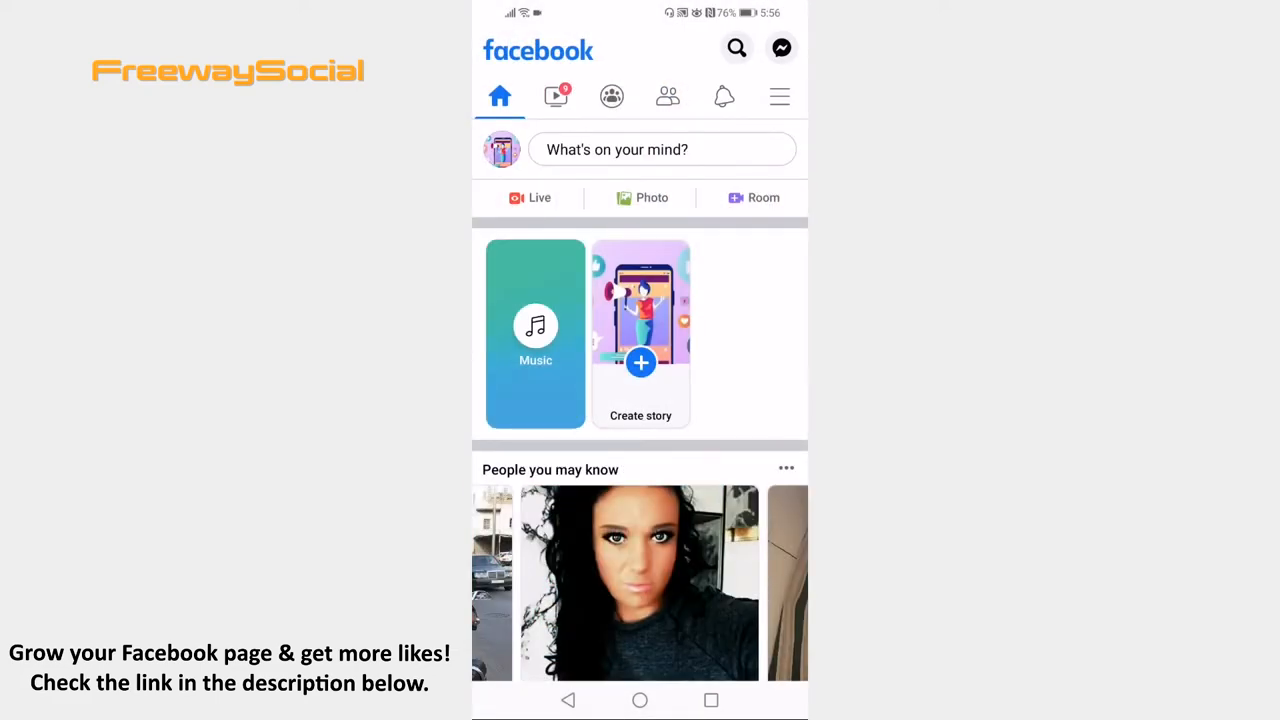
click(779, 96)
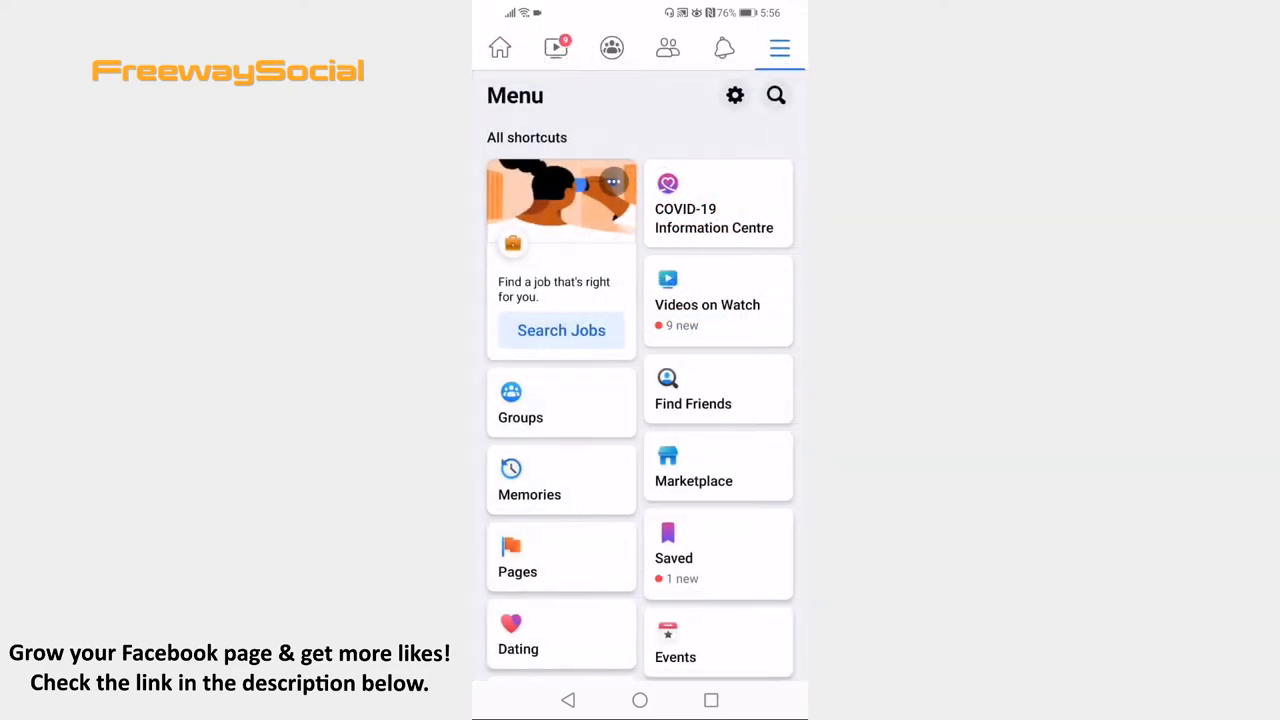
scroll(down, 3)
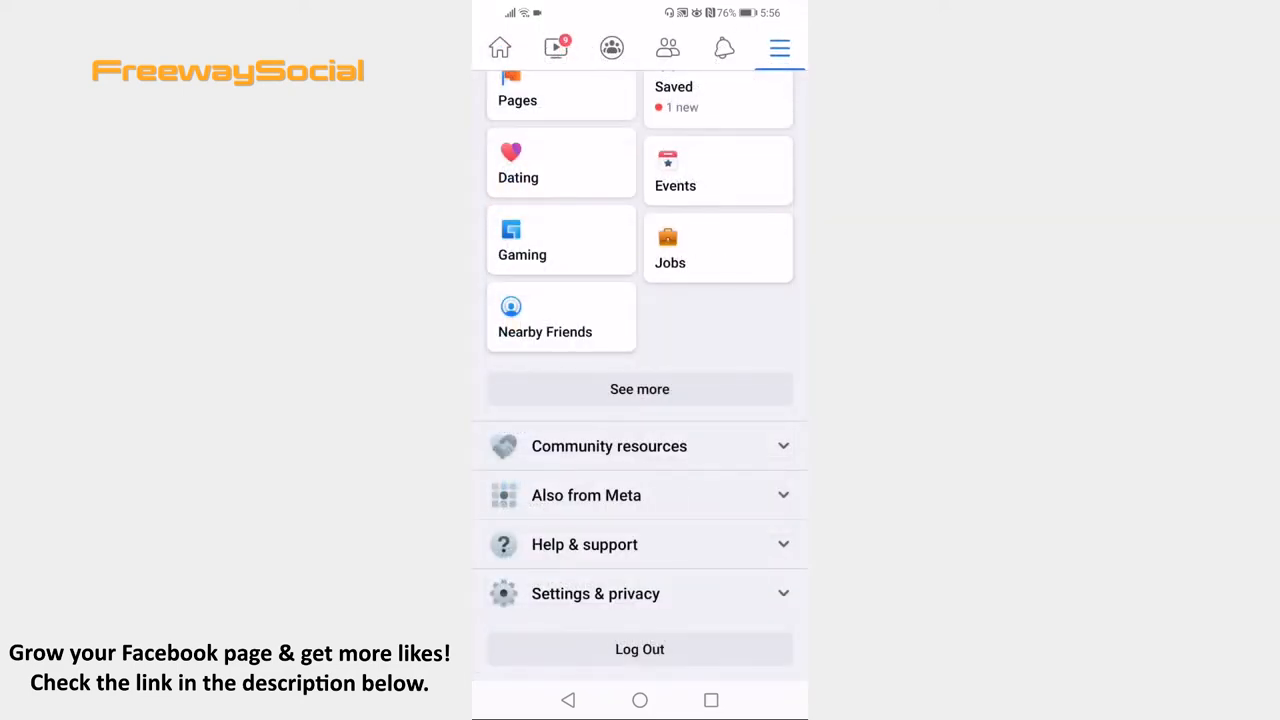
- In Settings & privacy > Settings > Media, set video autoplay to 'On mobile data and Wi-Fi'
click(595, 593)
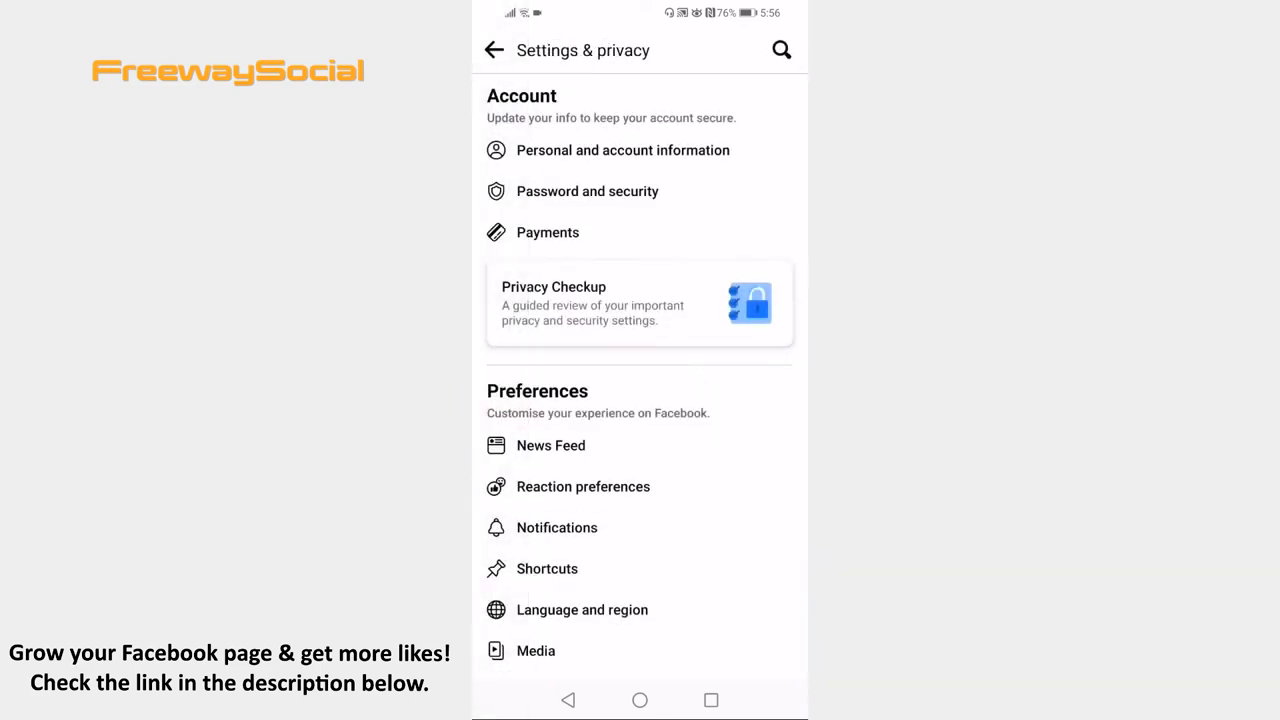
scroll(down, 3)
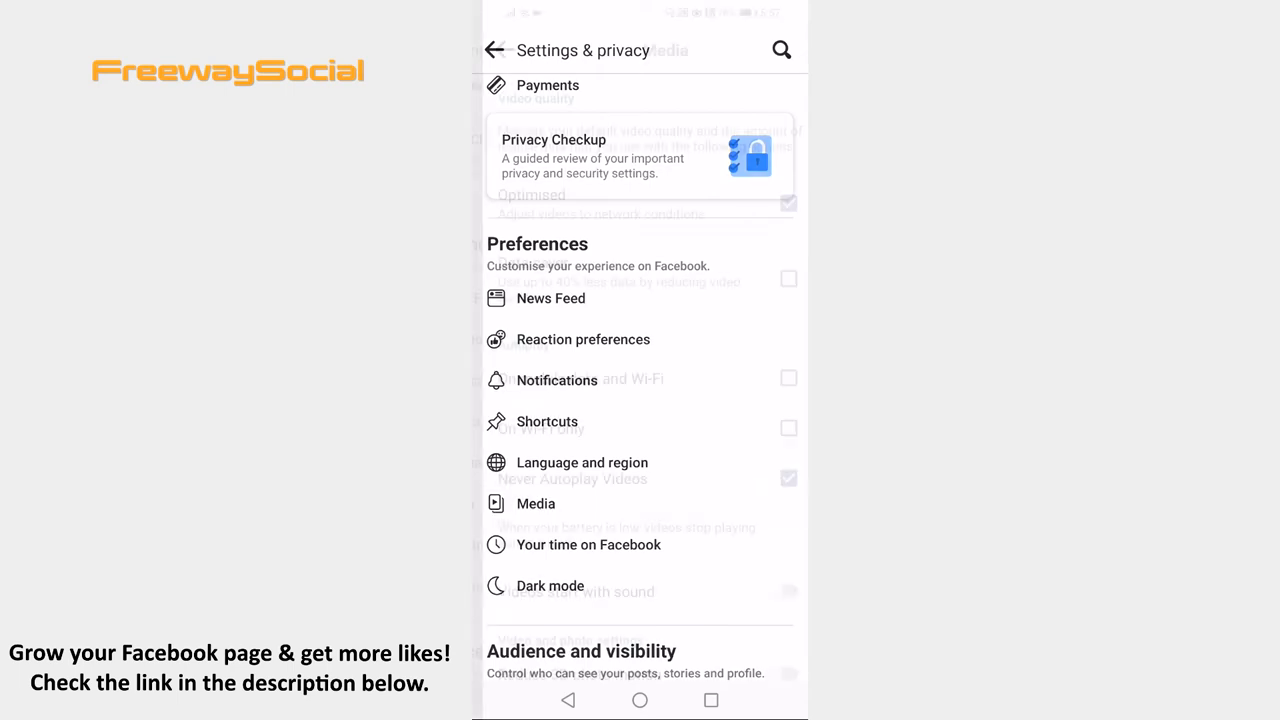
click(535, 503)
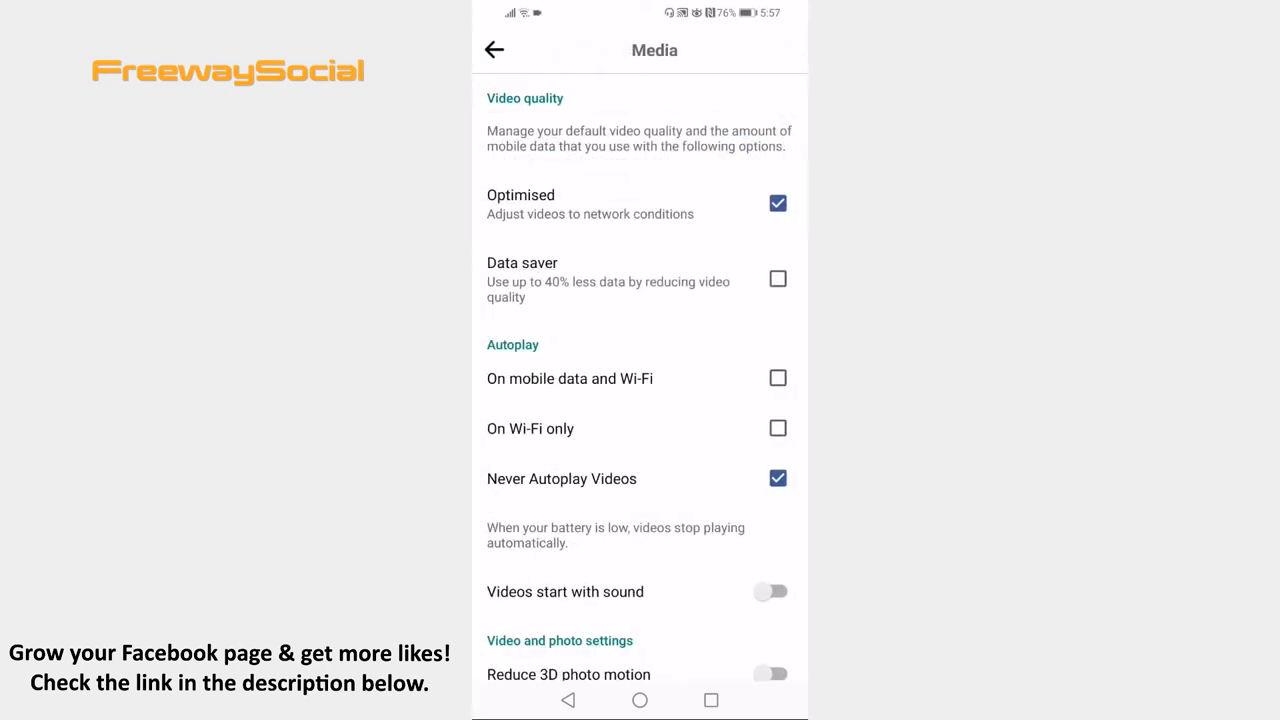
click(777, 378)
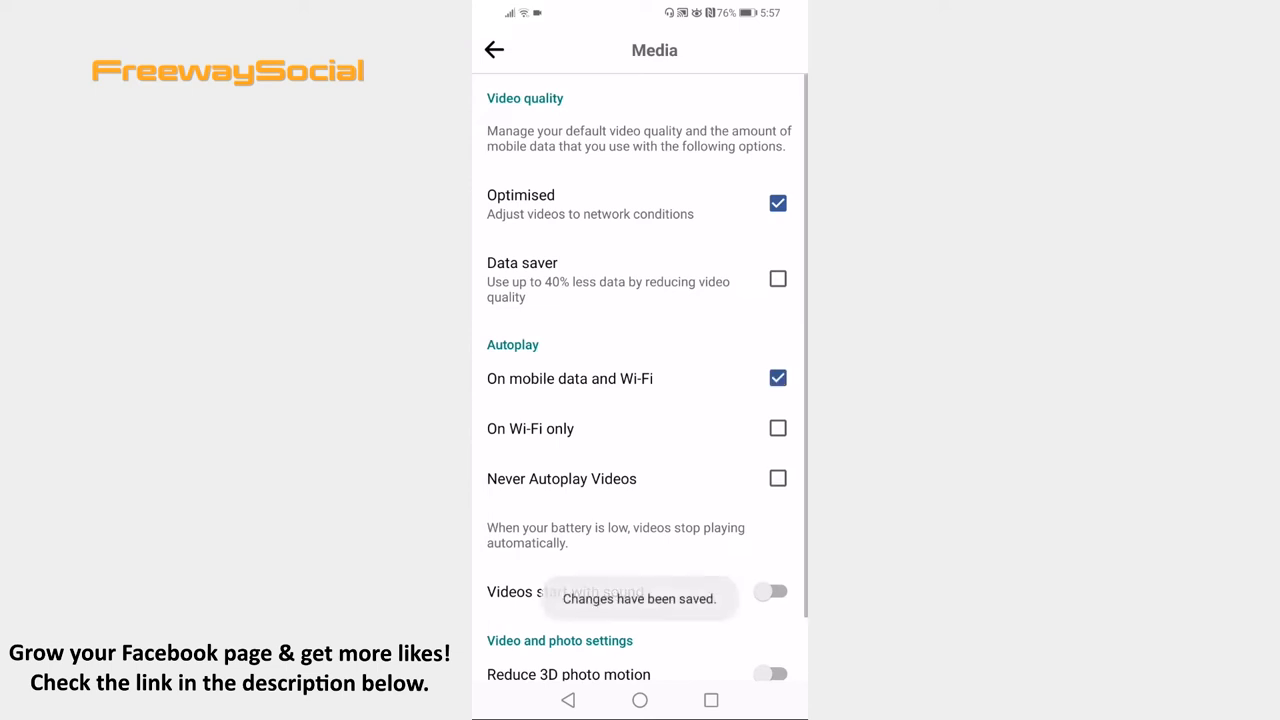